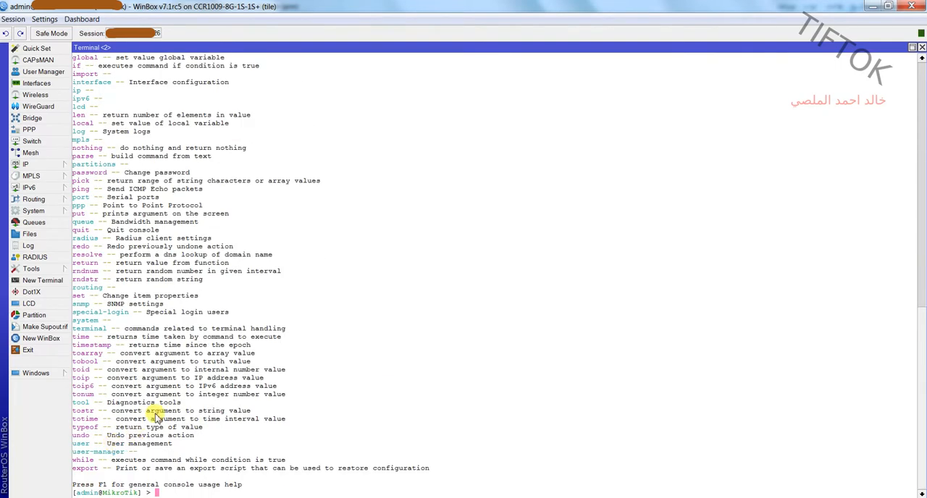
mouse_move(112, 59)
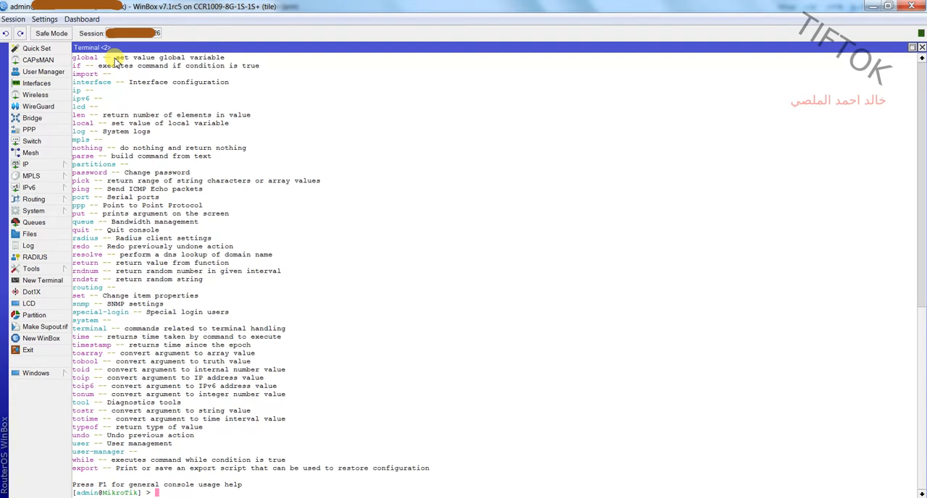
Clear the stray '17' and list all top-level terminal commands via completion.
text(17)
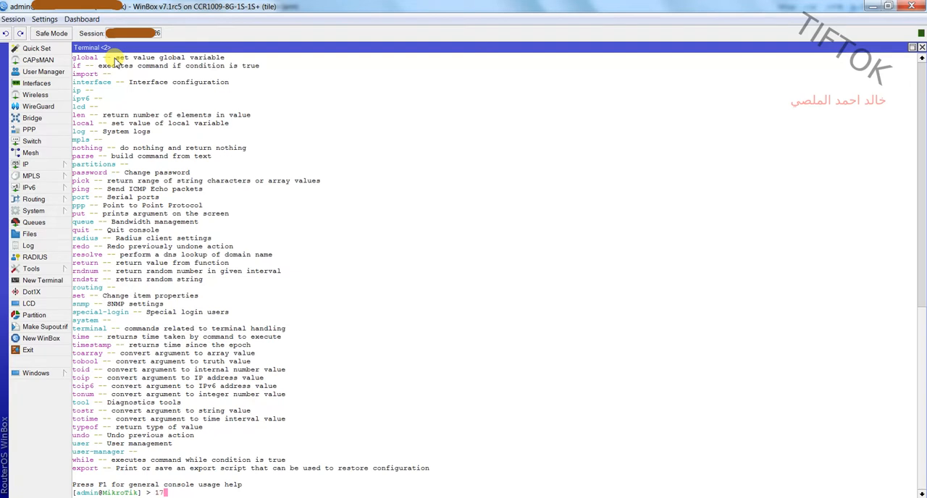
key(BackSpace)
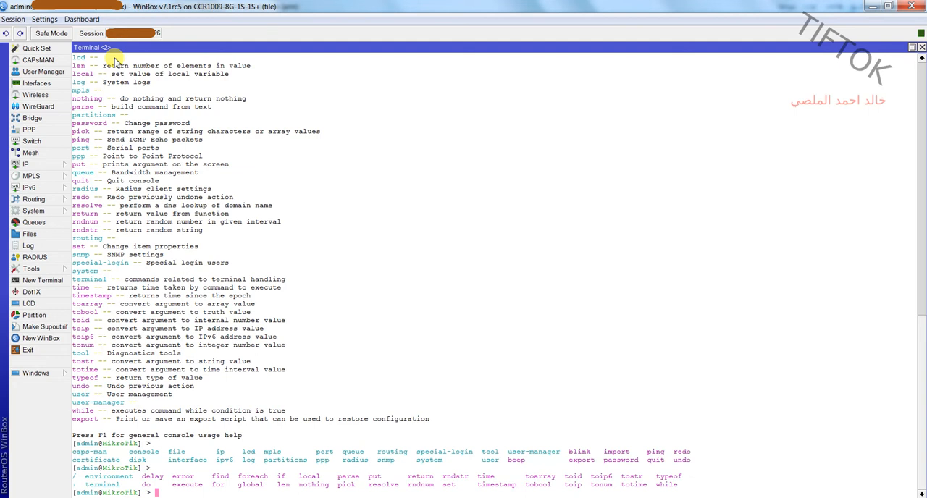
Enter 'ip' and query '?' to list the ip menu's submenus.
text(ip)
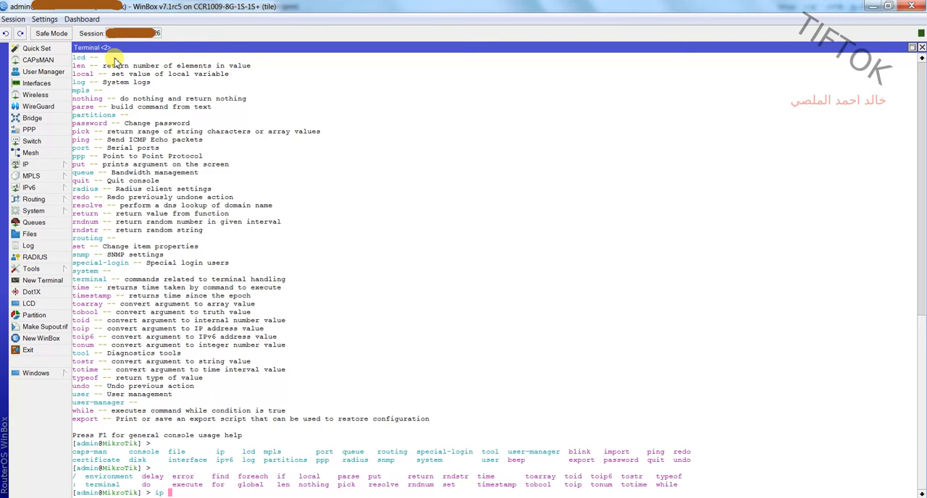
text(?)
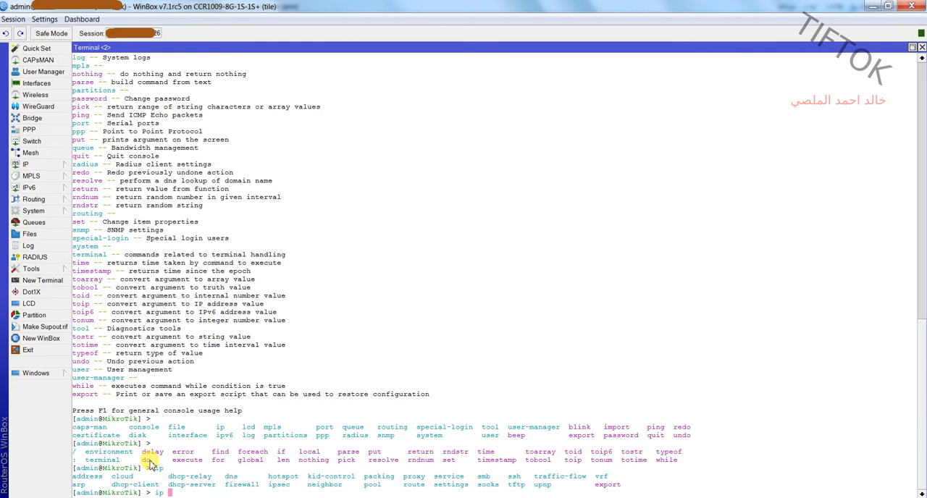
mouse_move(237, 460)
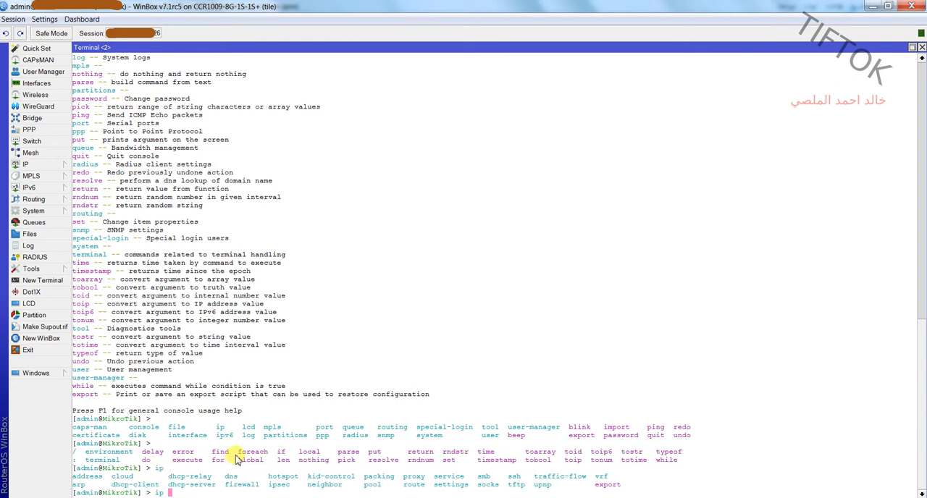
Extend the prompt to 'ip hotspot/user/' using completion on 'h' and 'u'.
text(hotspot/)
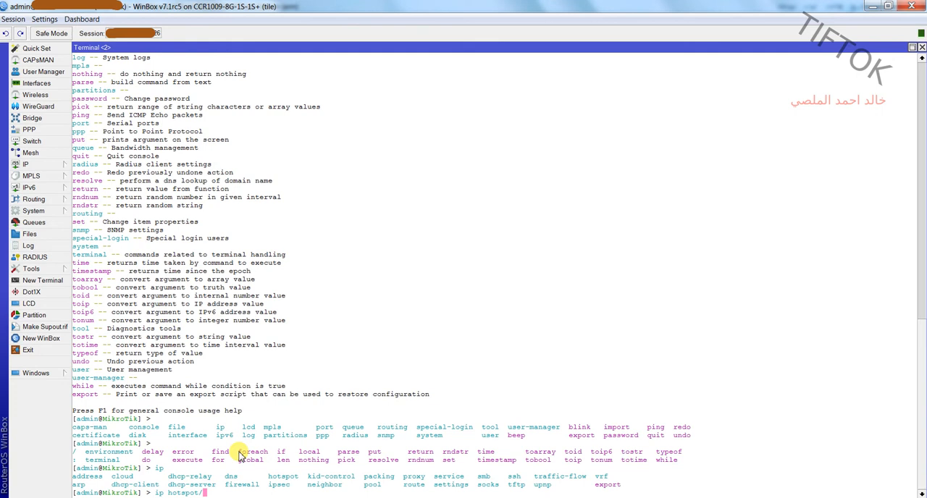
text(u)
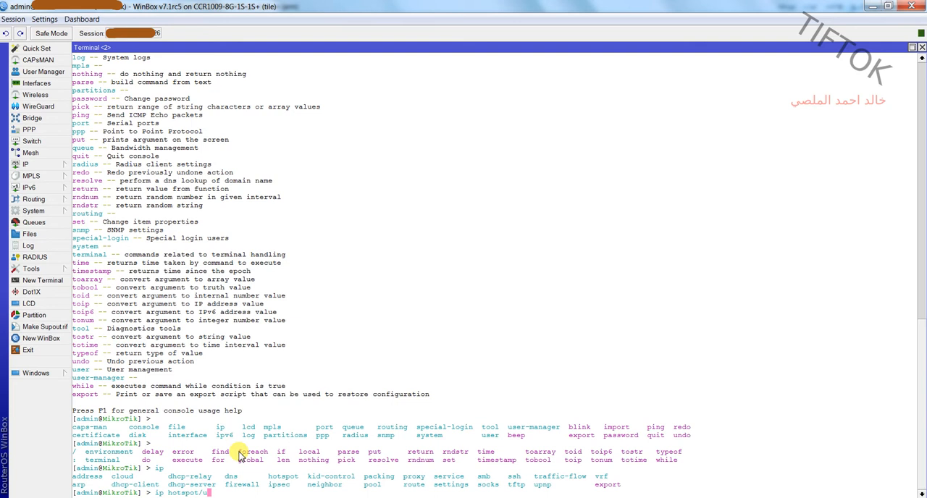
text(ser/)
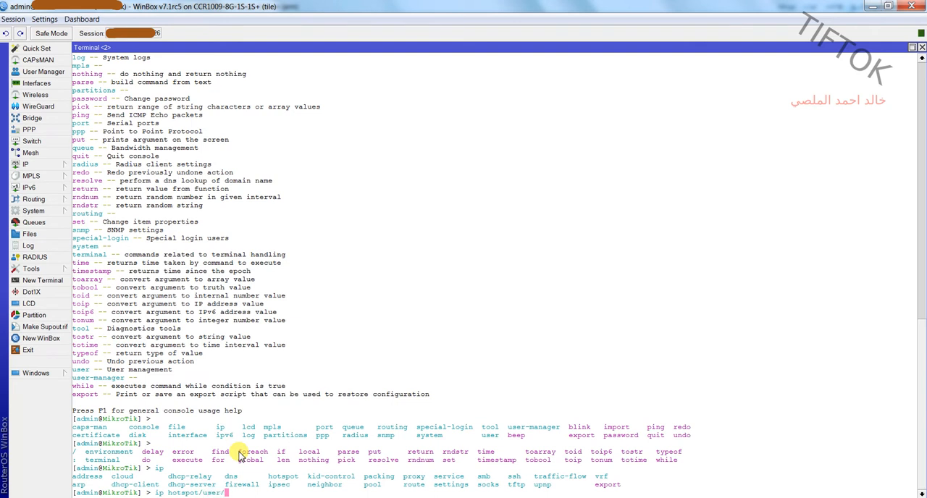